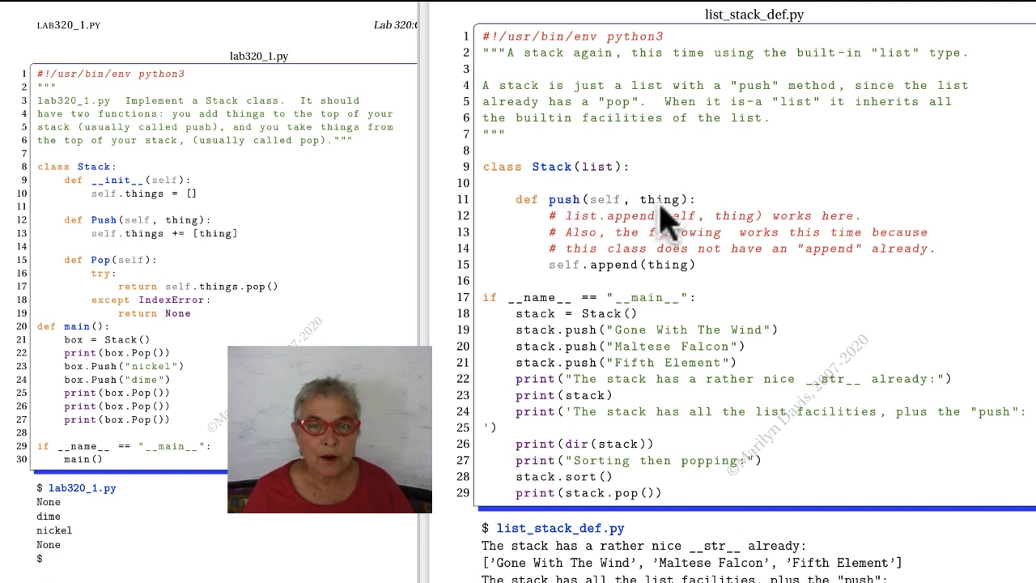
mouse_move(677, 289)
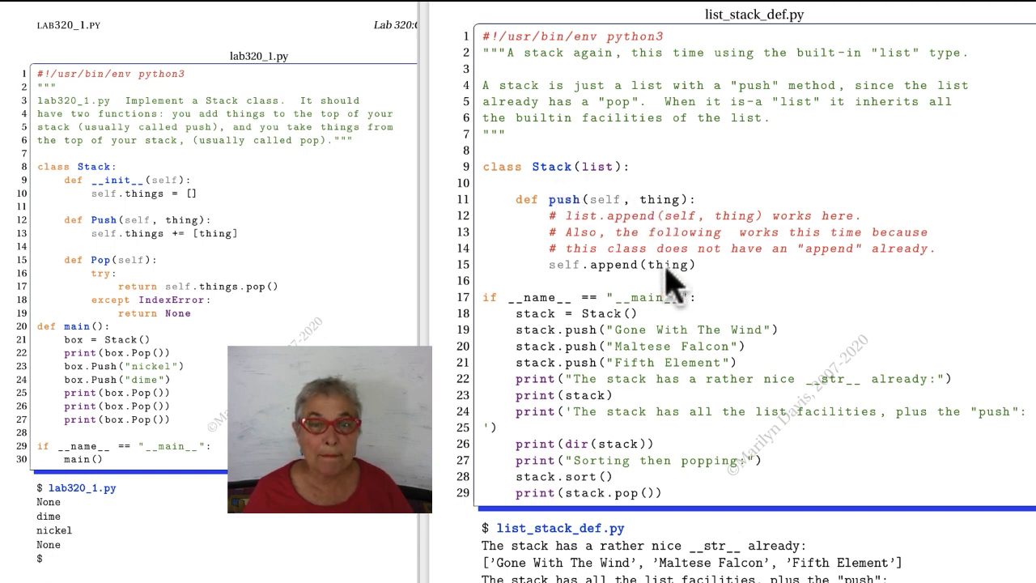
mouse_move(580, 285)
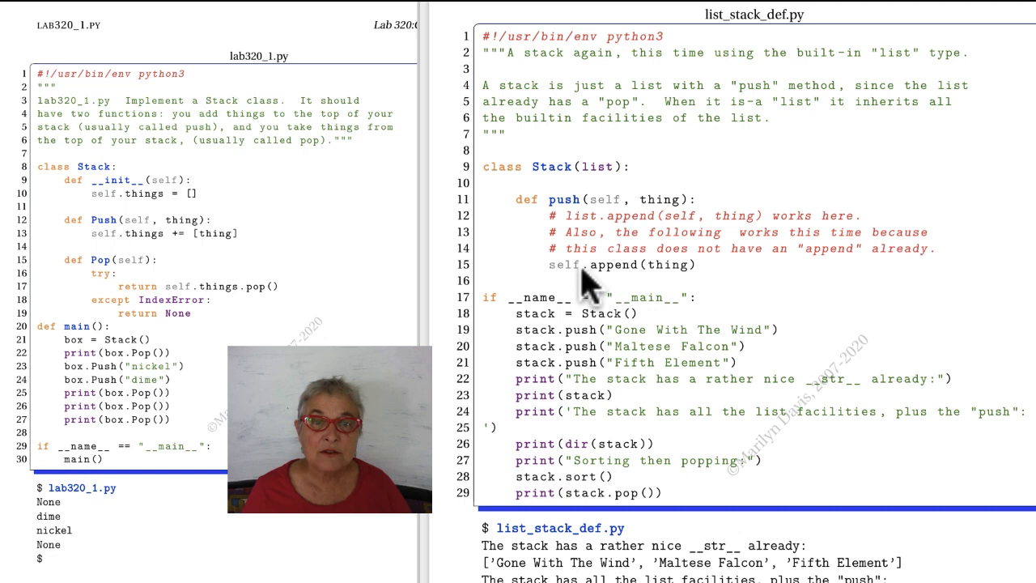
mouse_move(667, 288)
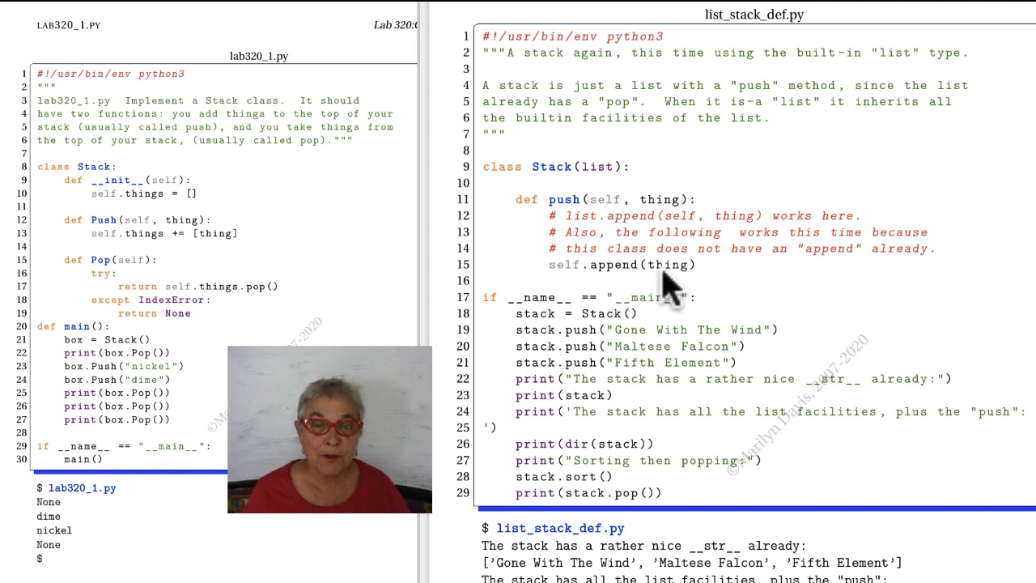
mouse_move(656, 323)
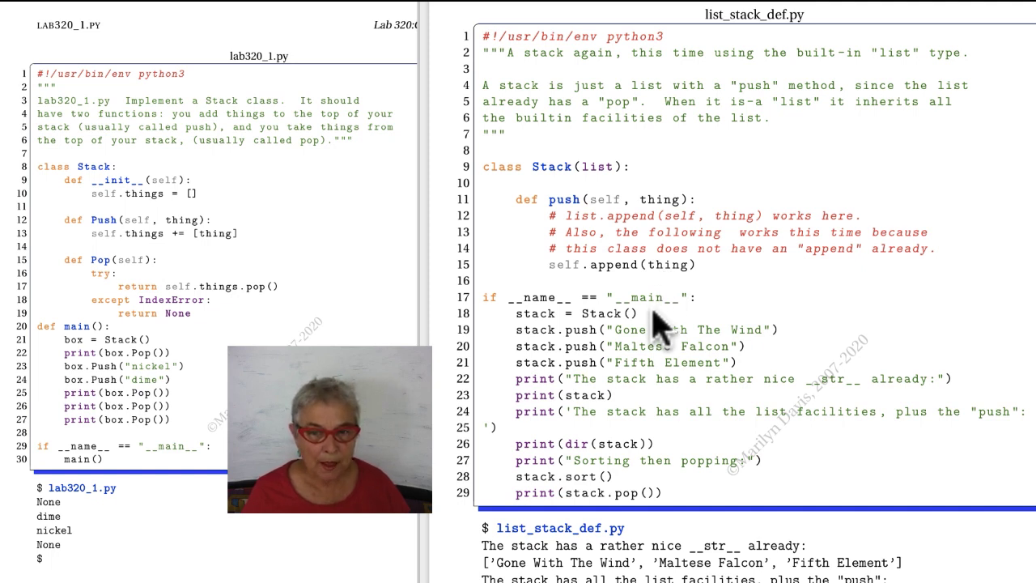
mouse_move(634, 393)
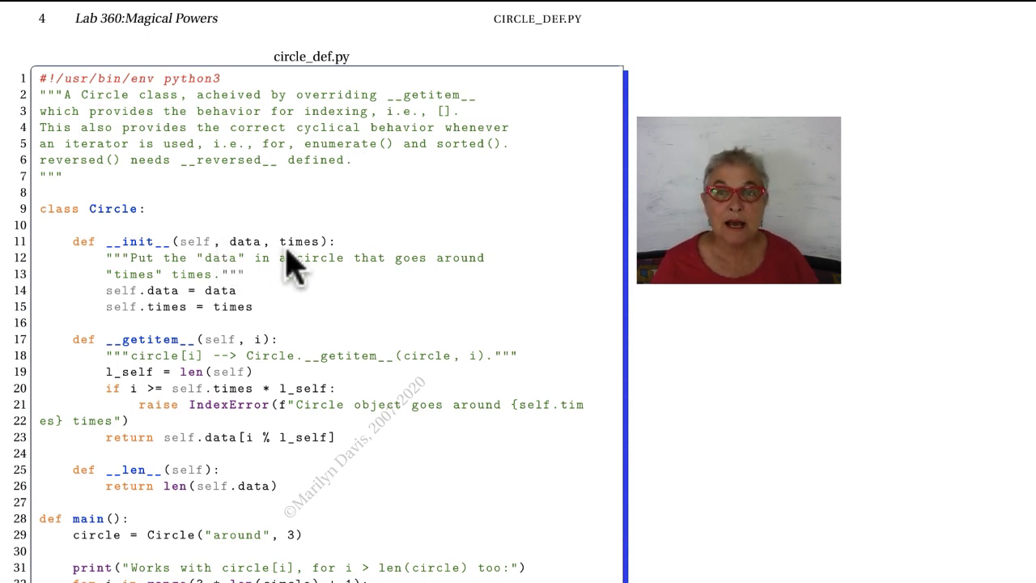
mouse_move(235, 267)
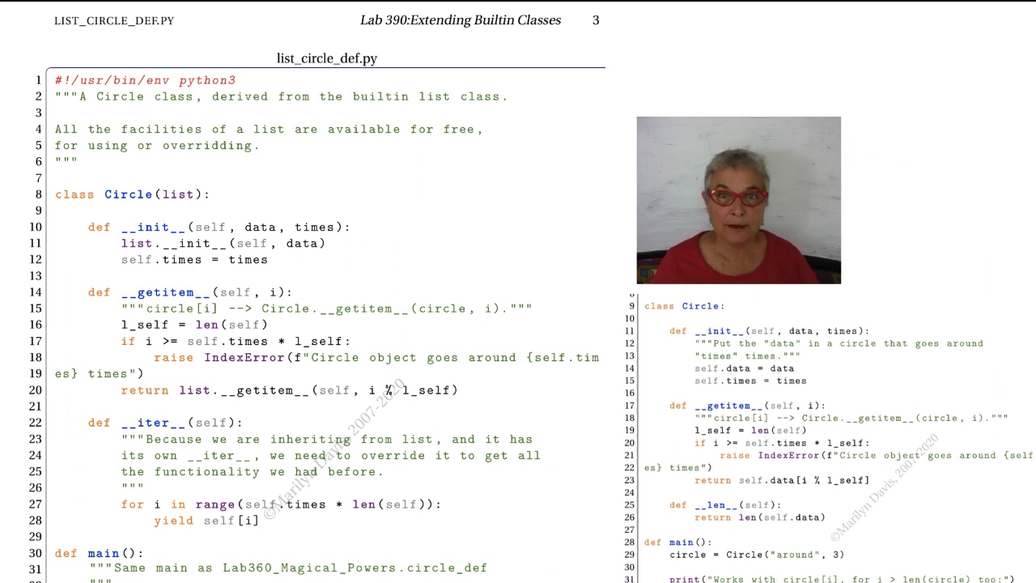
mouse_move(405, 239)
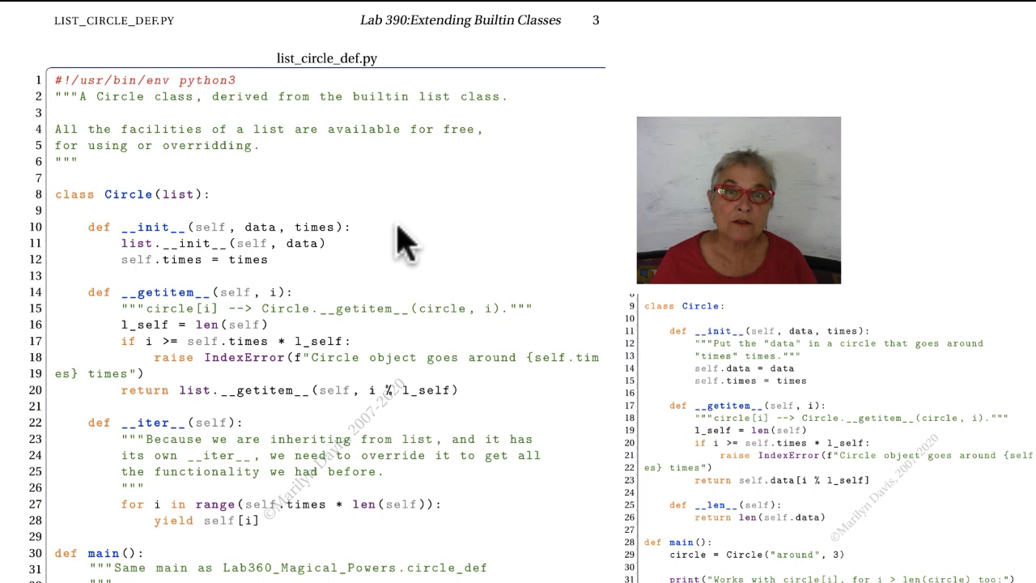
mouse_move(208, 207)
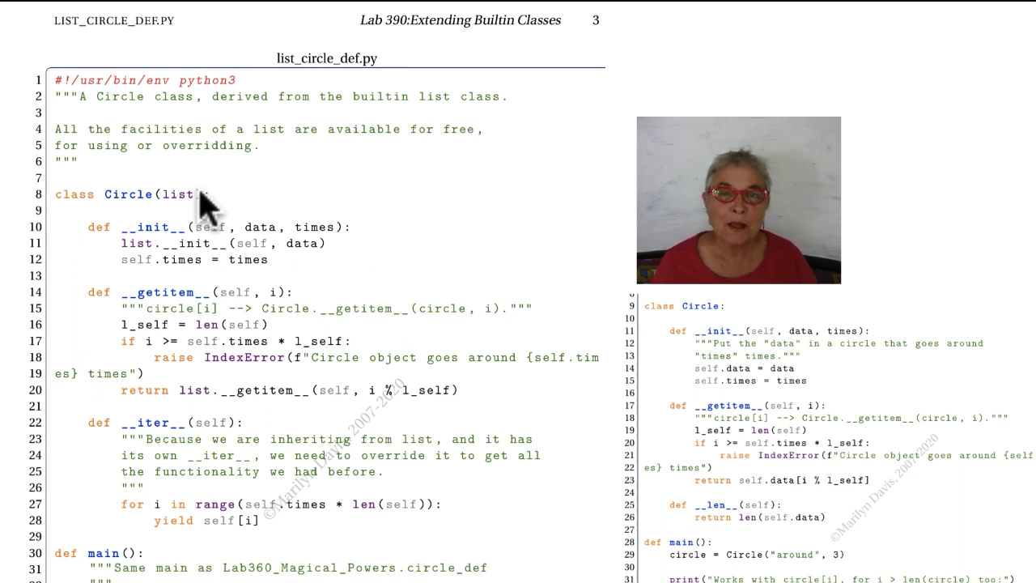
mouse_move(219, 288)
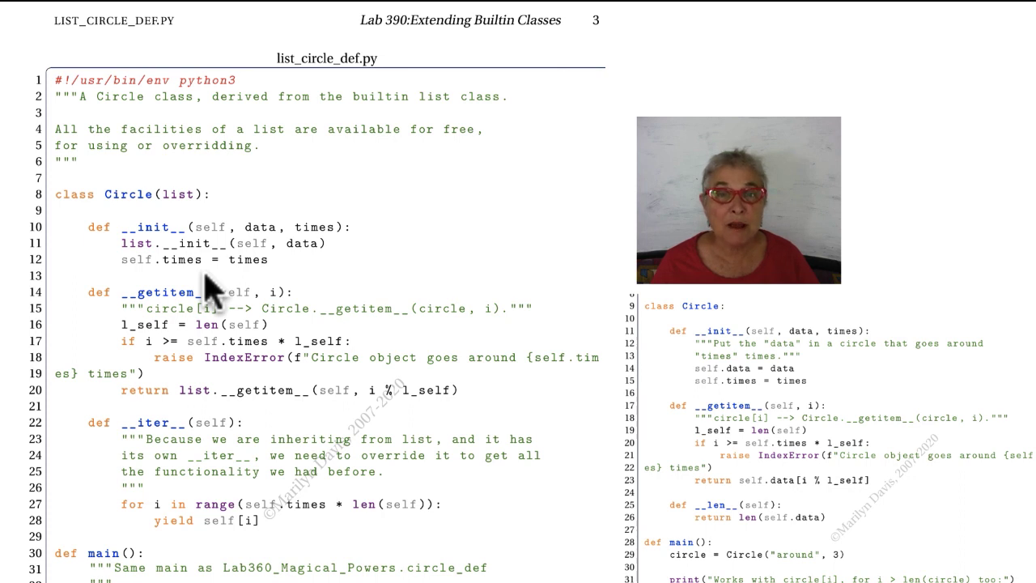
mouse_move(170, 275)
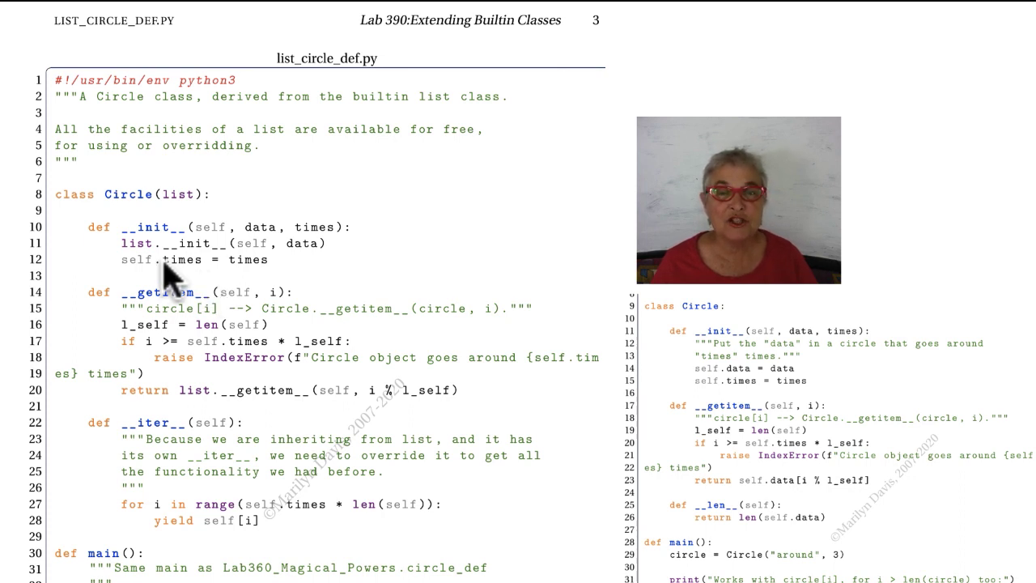
mouse_move(207, 267)
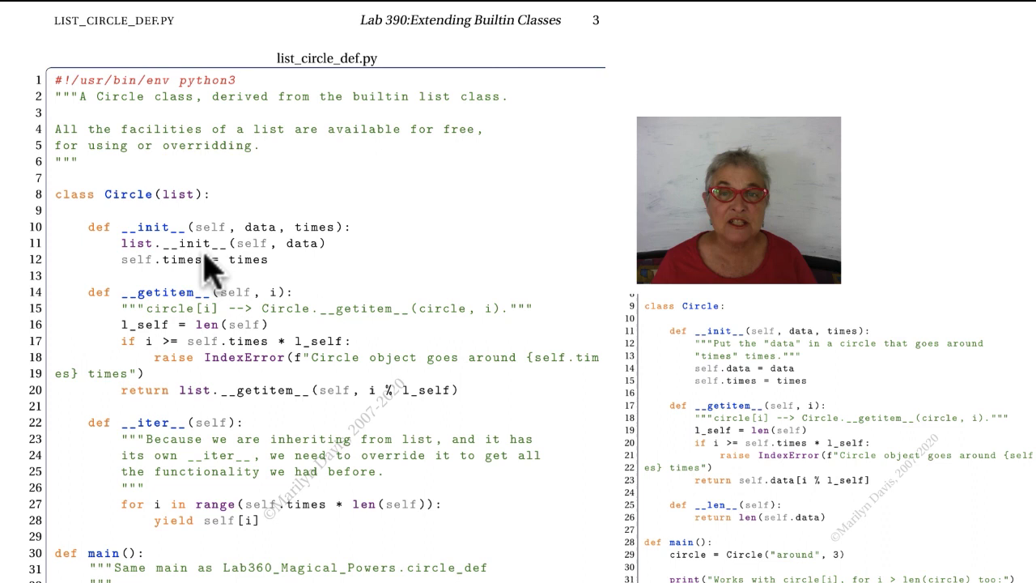
mouse_move(294, 262)
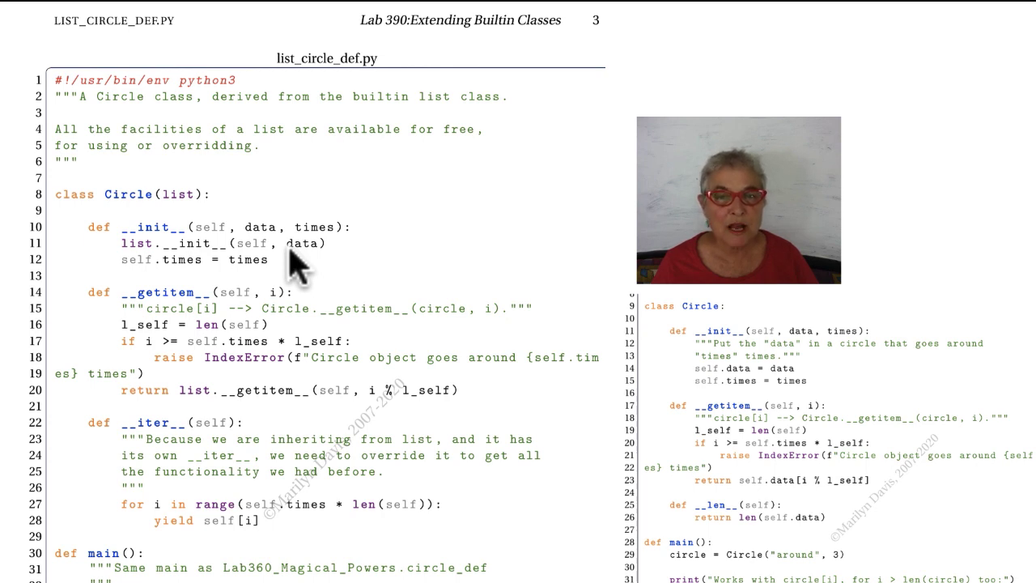
mouse_move(300, 289)
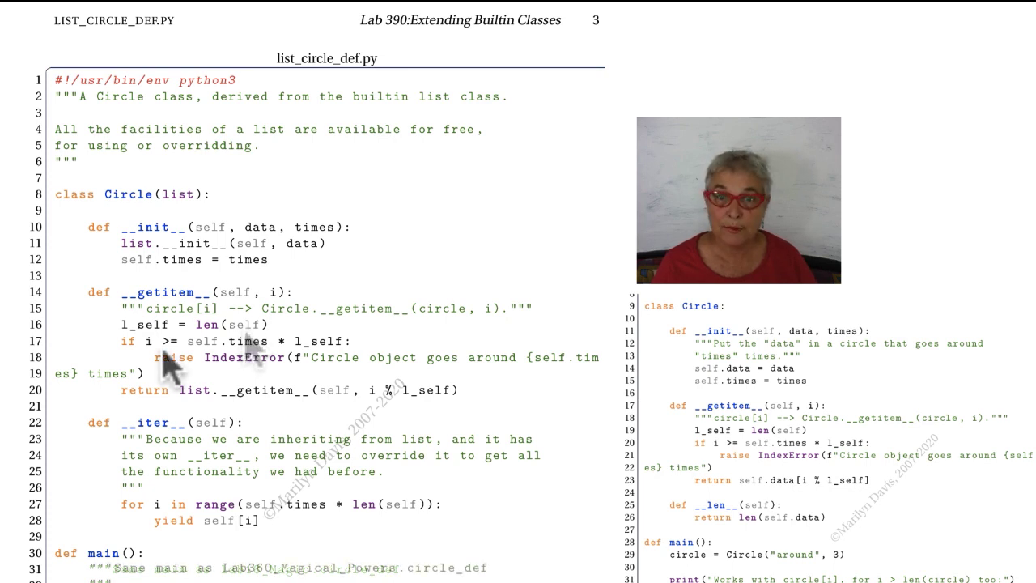
mouse_move(213, 381)
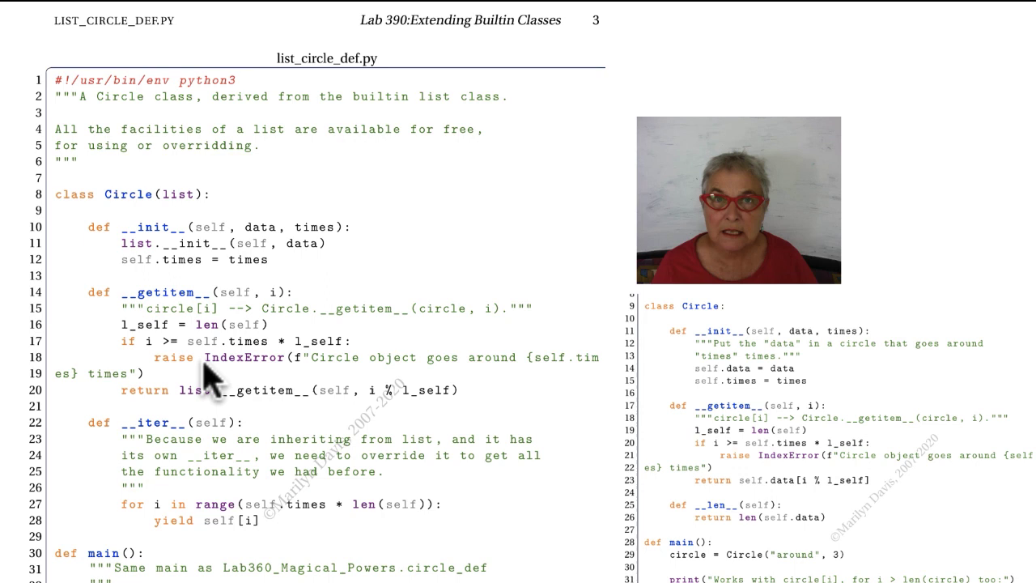
mouse_move(262, 421)
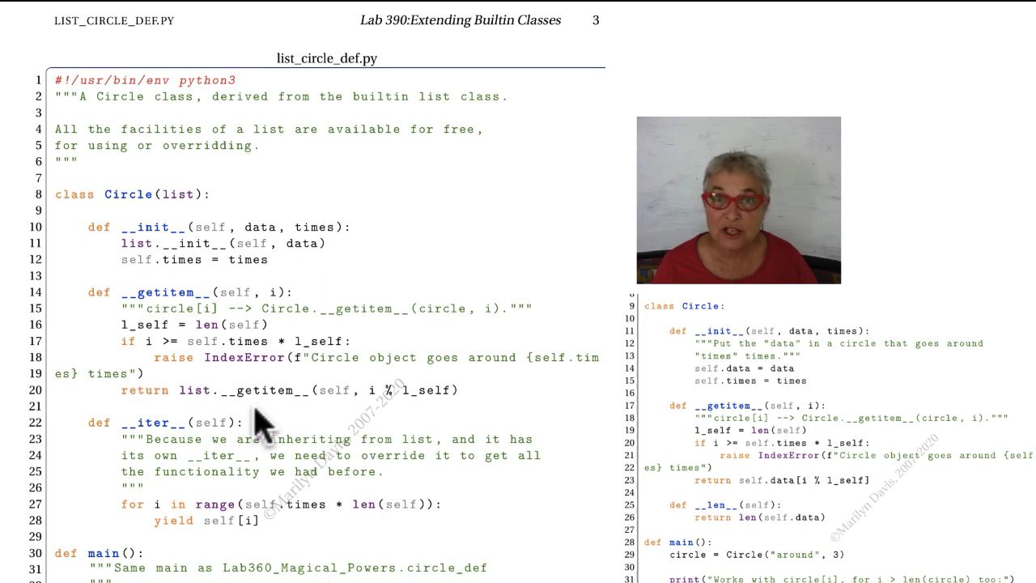
mouse_move(324, 412)
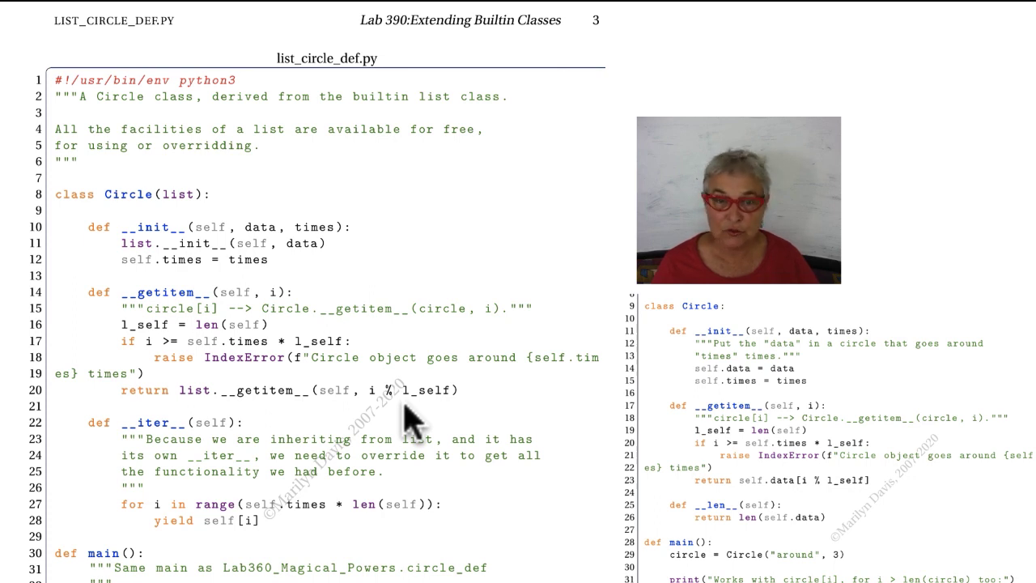
mouse_move(234, 550)
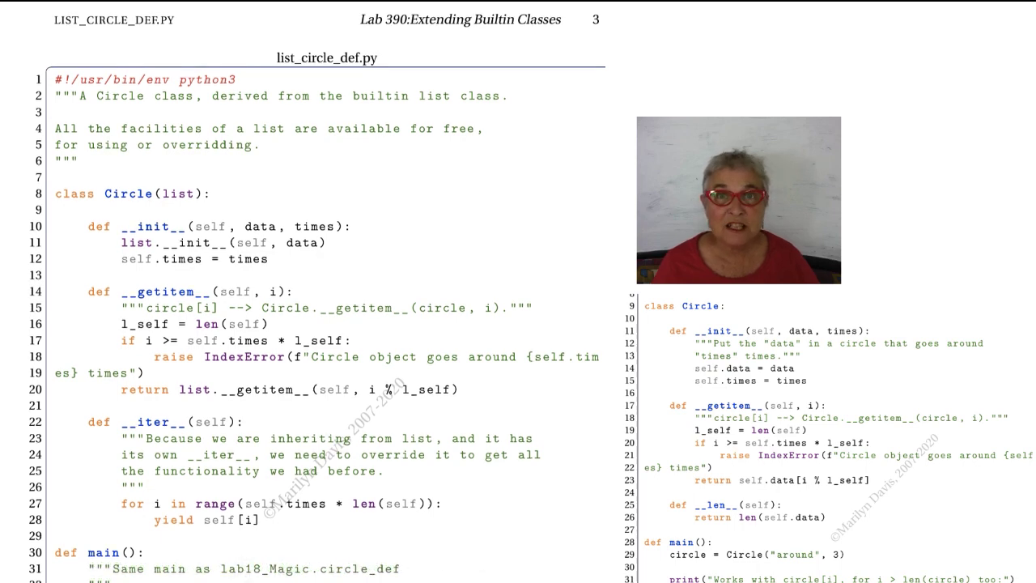
scroll("down", 3)
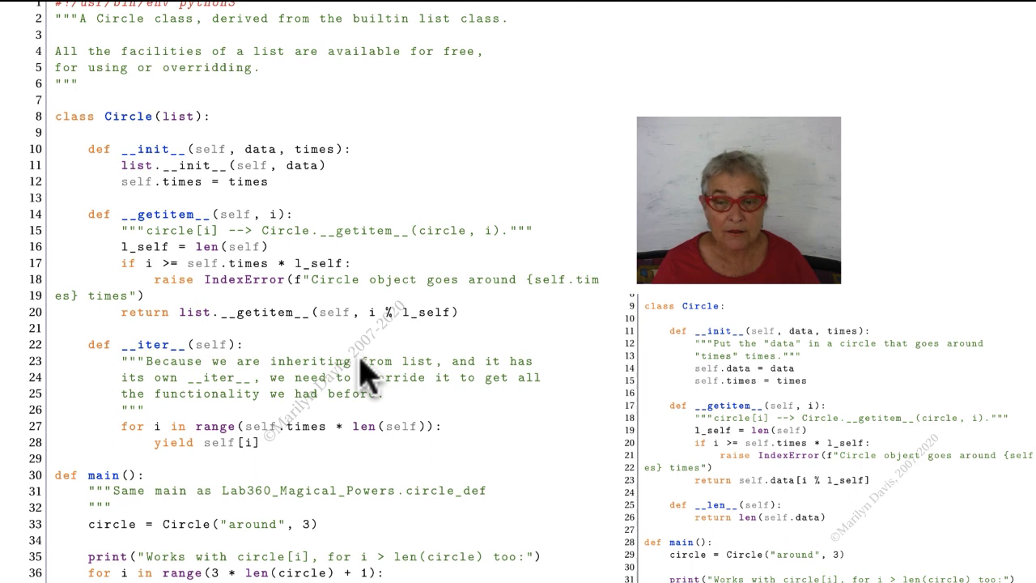
mouse_move(275, 373)
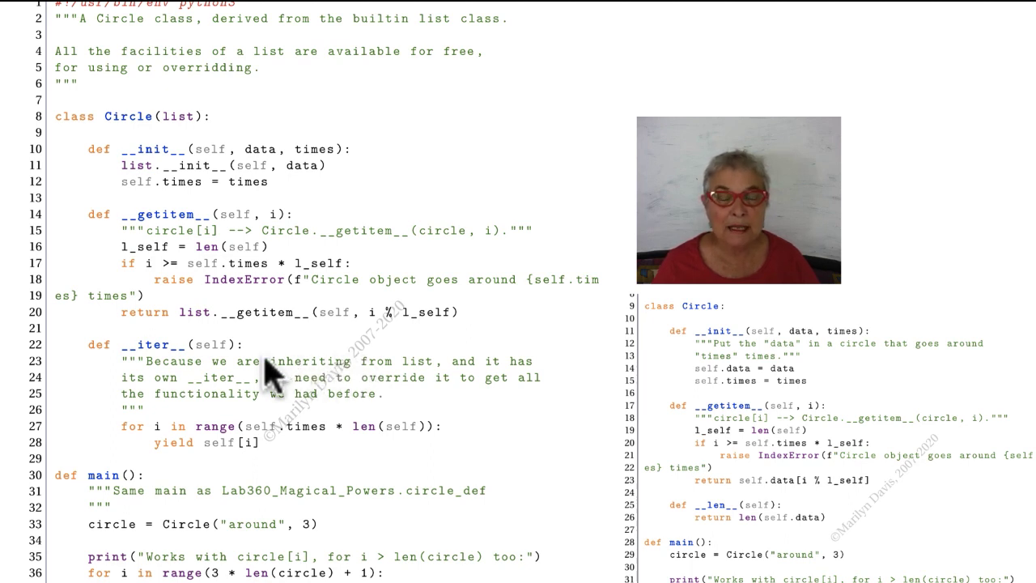
mouse_move(276, 413)
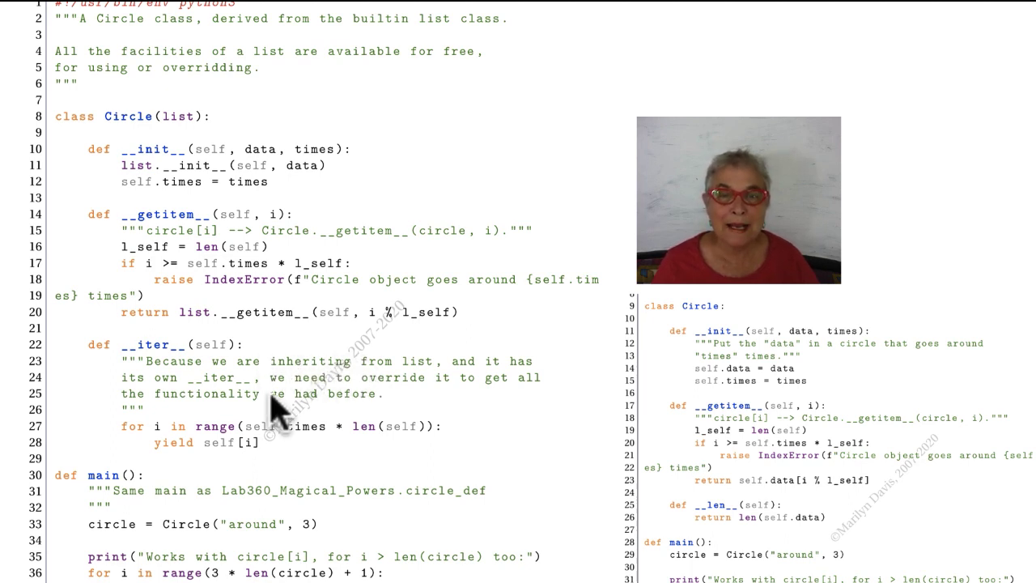
mouse_move(308, 575)
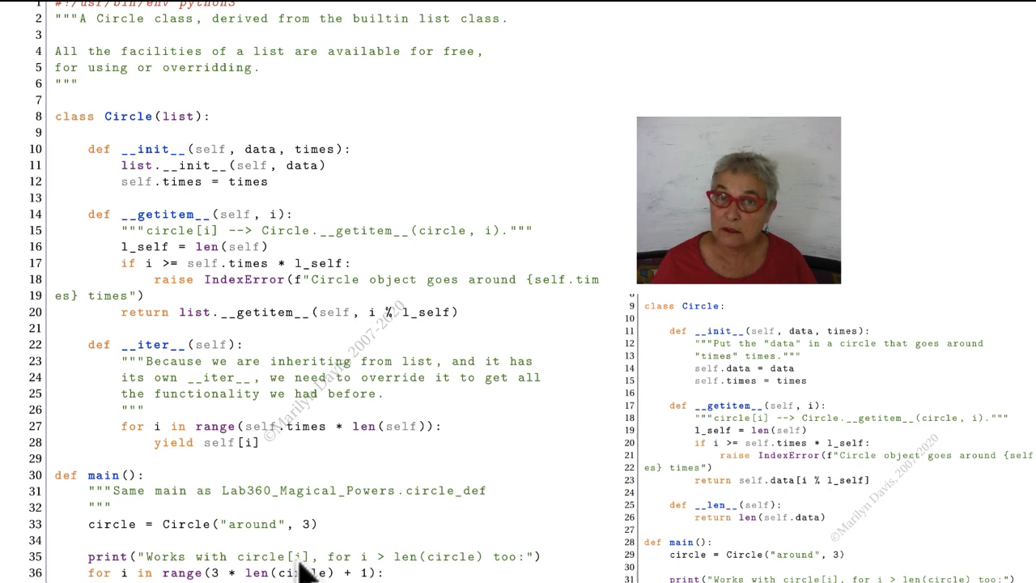
mouse_move(191, 133)
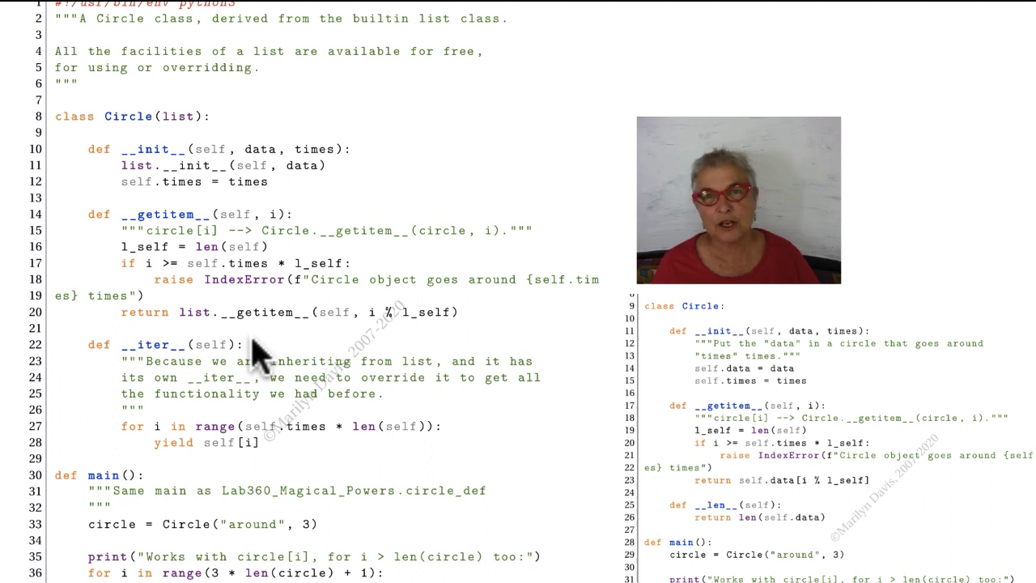
mouse_move(283, 444)
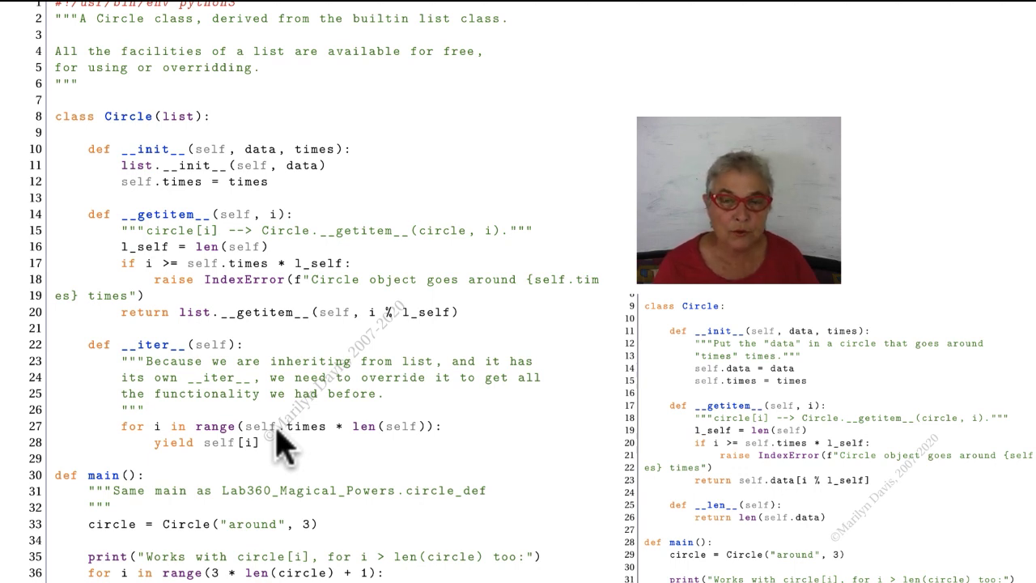
mouse_move(397, 441)
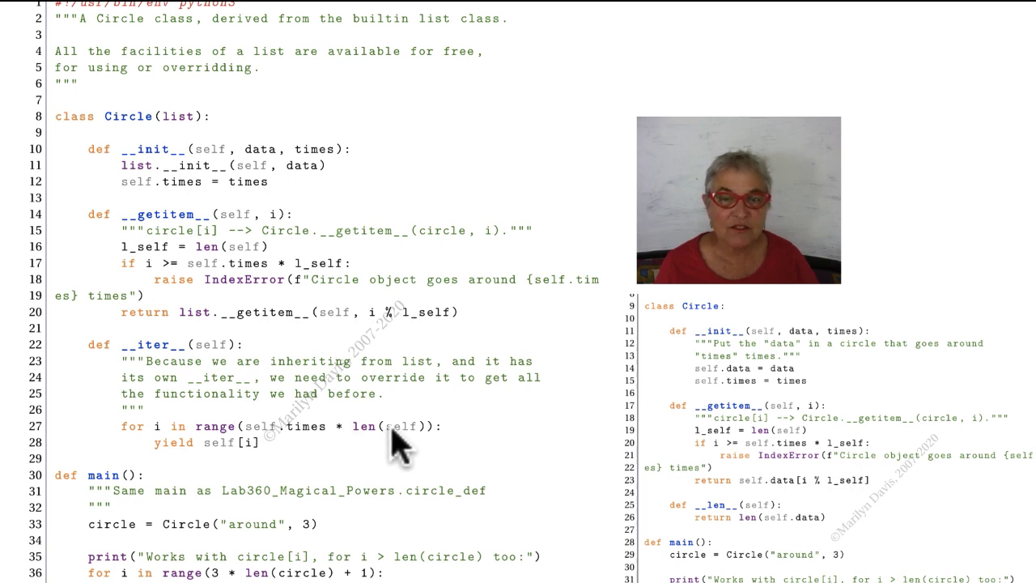
mouse_move(263, 320)
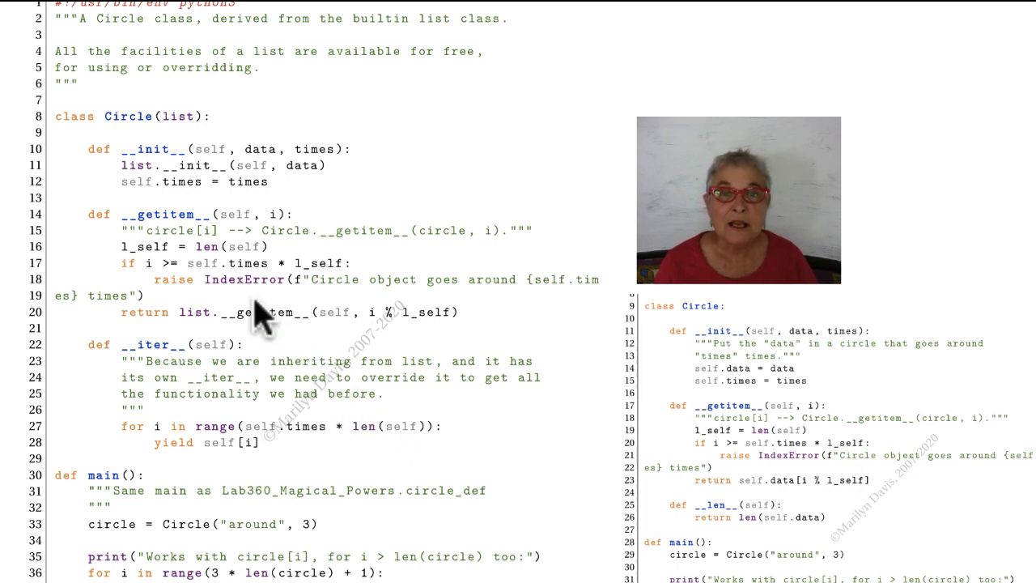
mouse_move(197, 256)
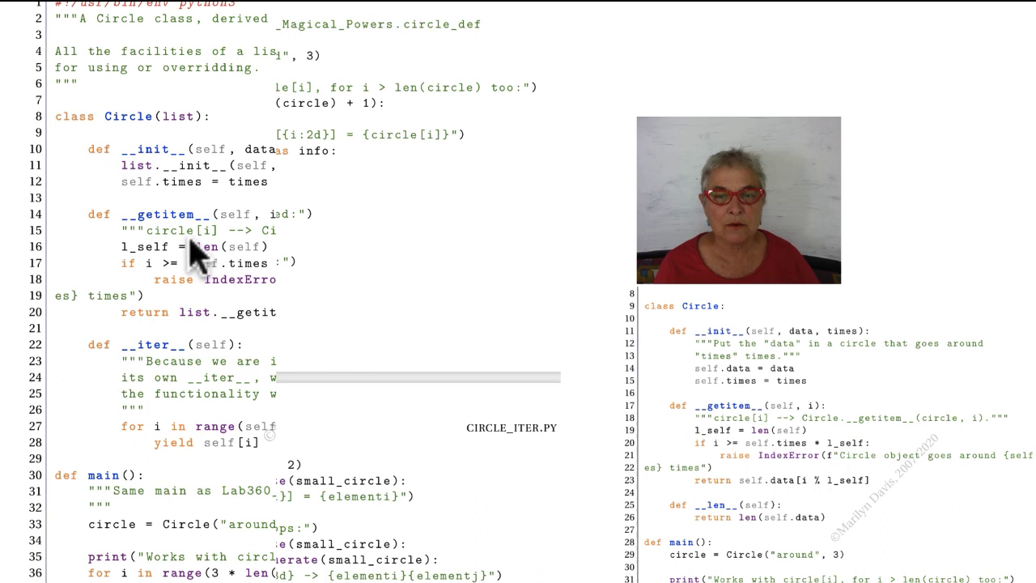
scroll("down", 3)
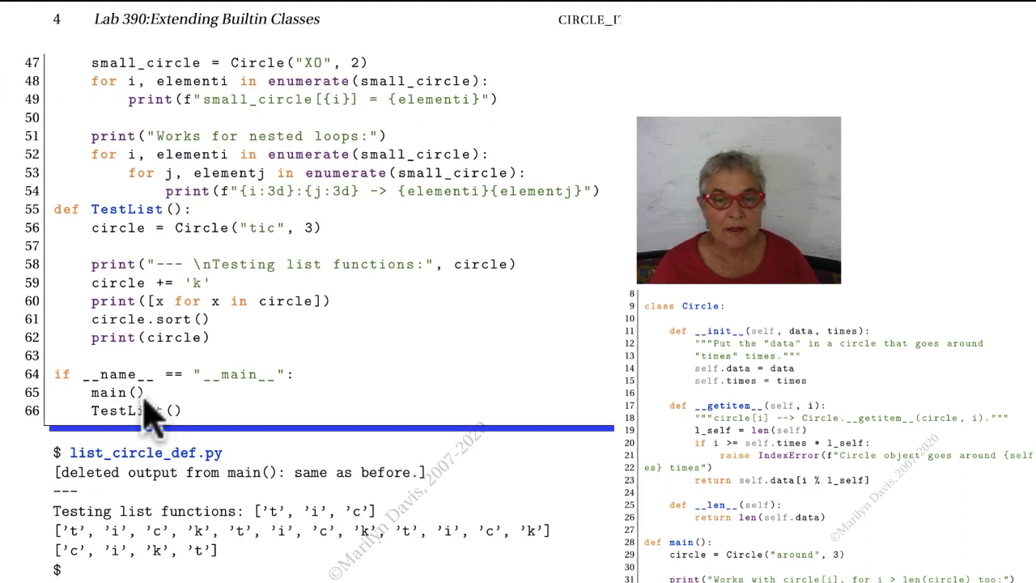
mouse_move(178, 259)
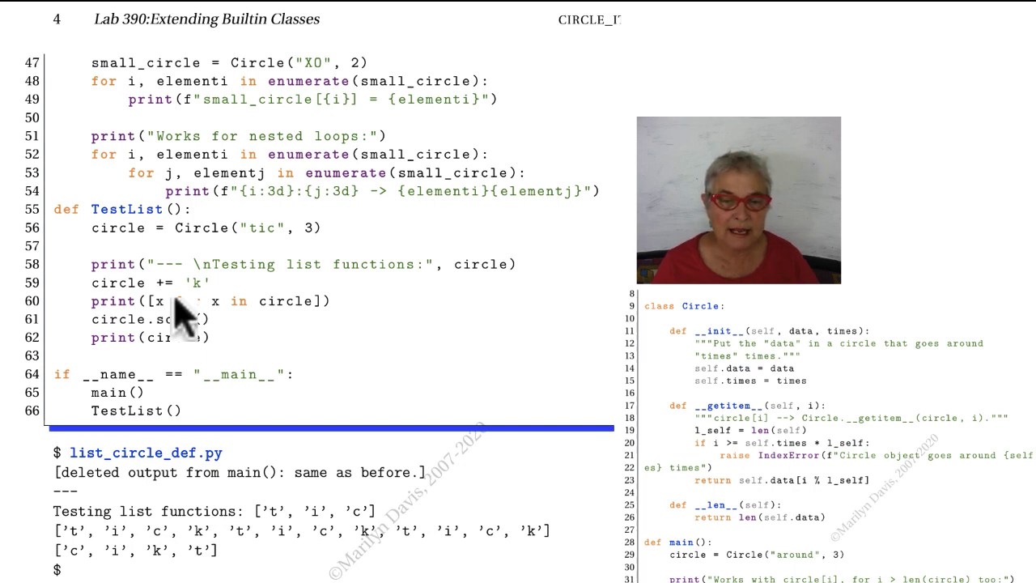
mouse_move(542, 563)
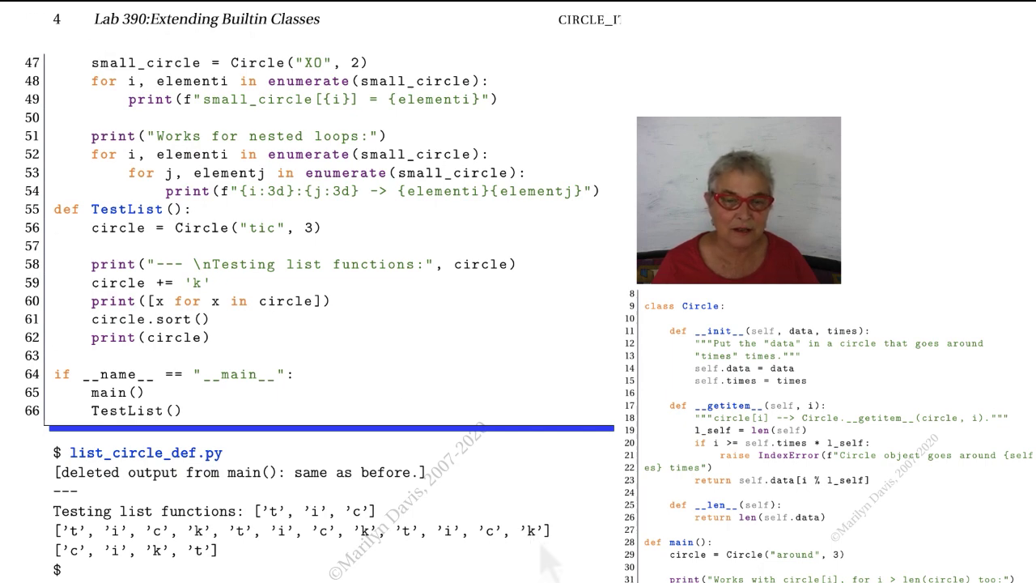
scroll("down", 3)
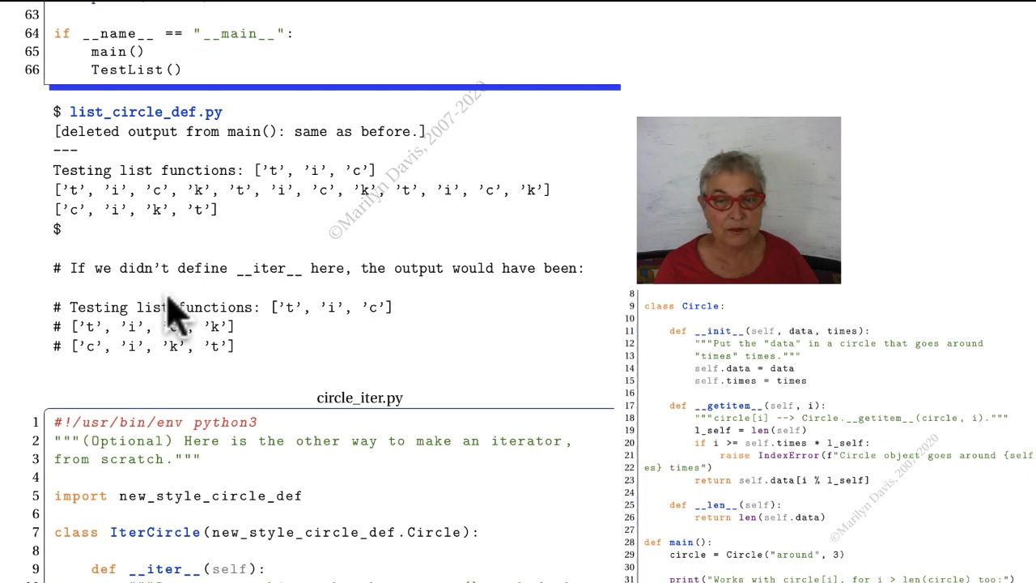
scroll("down", 3)
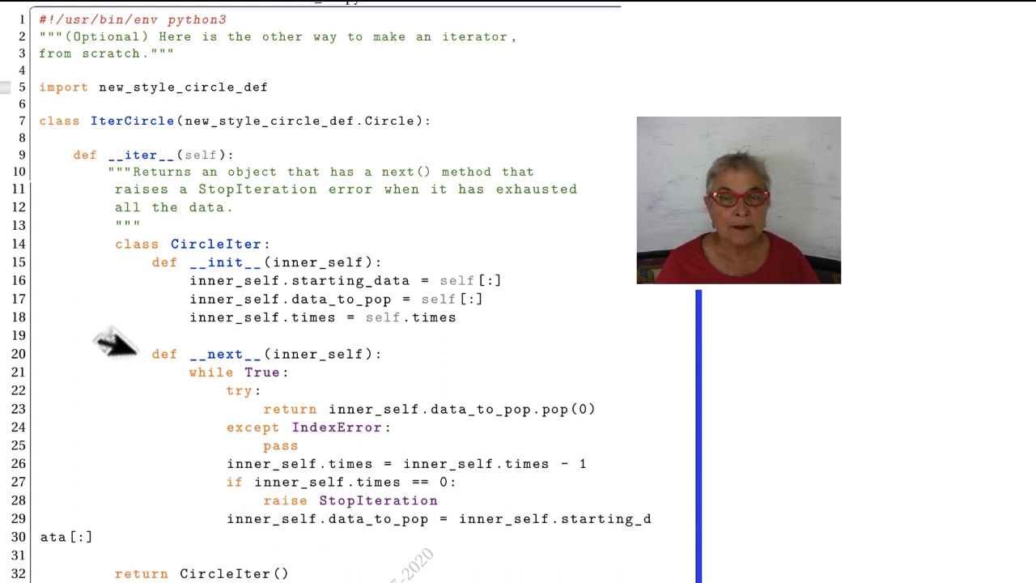
mouse_move(159, 267)
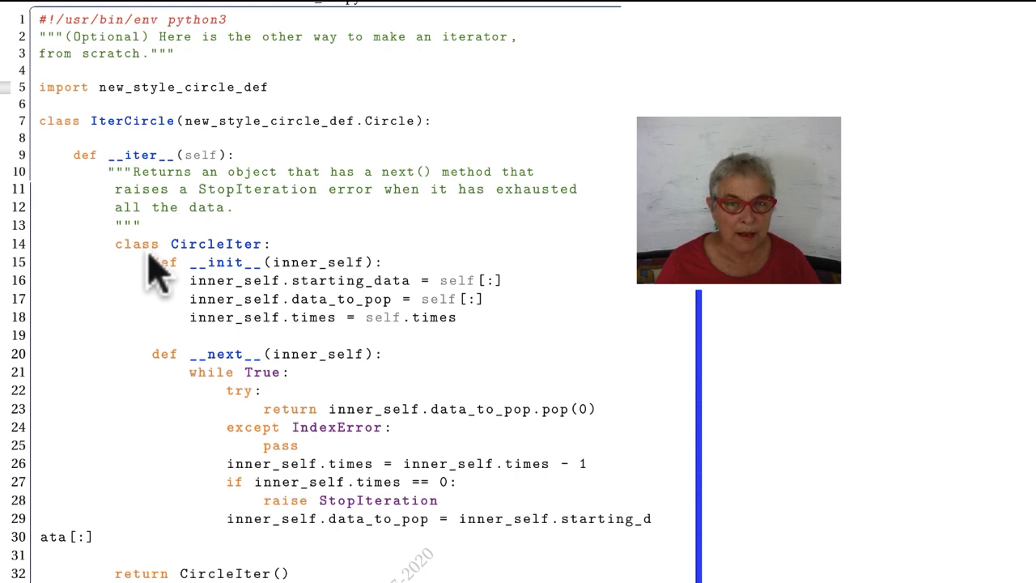
mouse_move(129, 559)
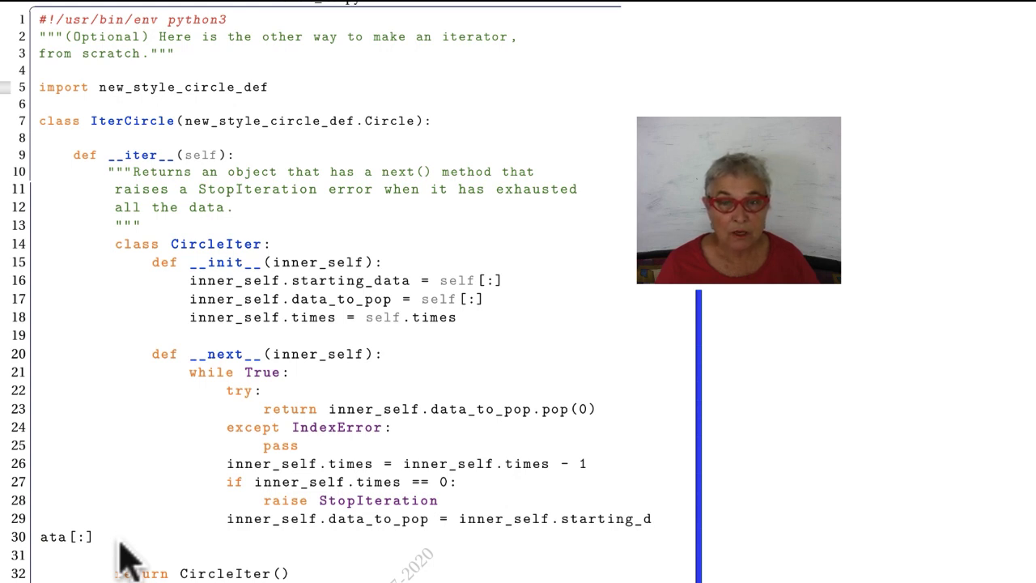
mouse_move(186, 246)
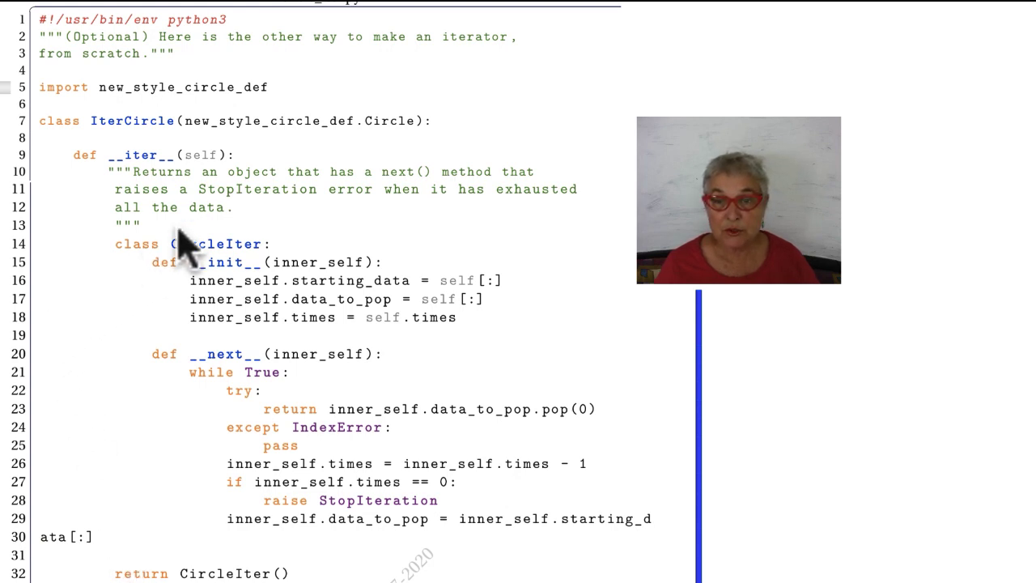
mouse_move(299, 316)
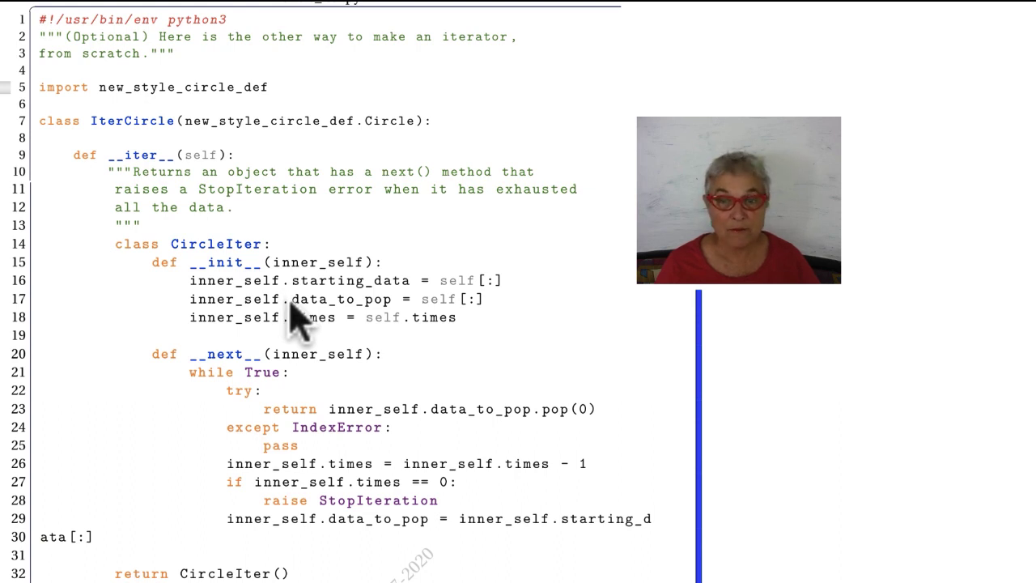
mouse_move(332, 469)
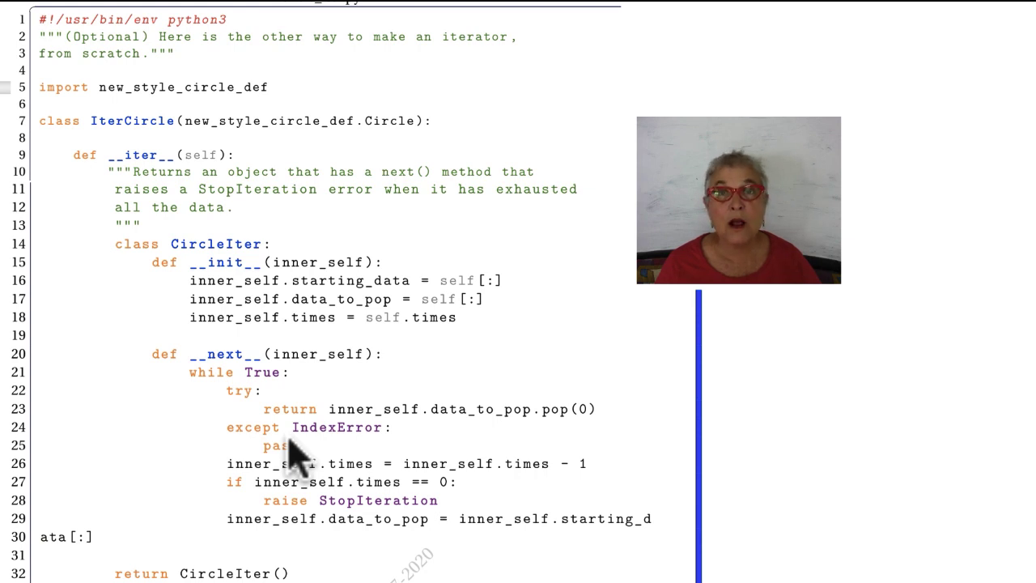
mouse_move(412, 482)
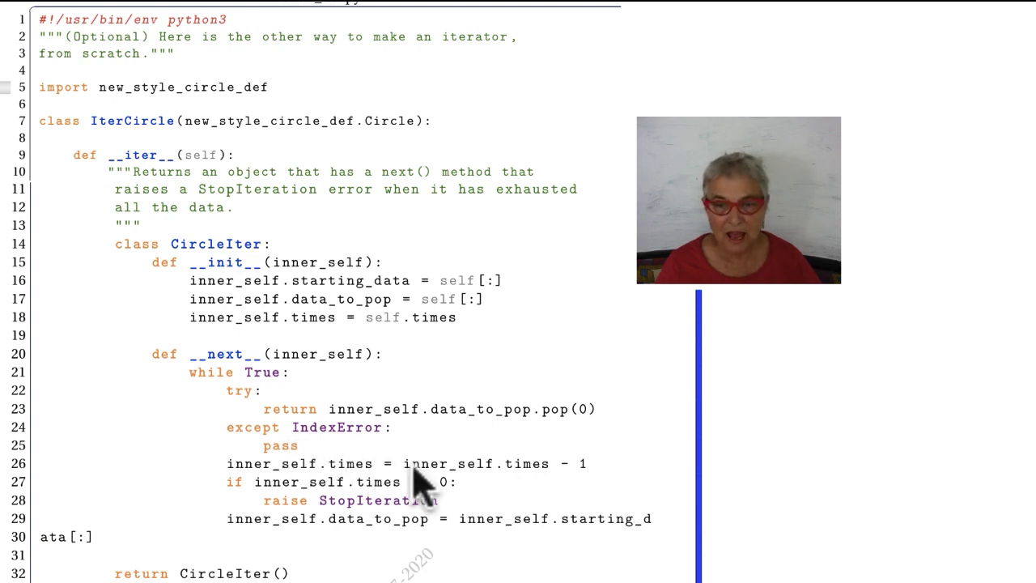